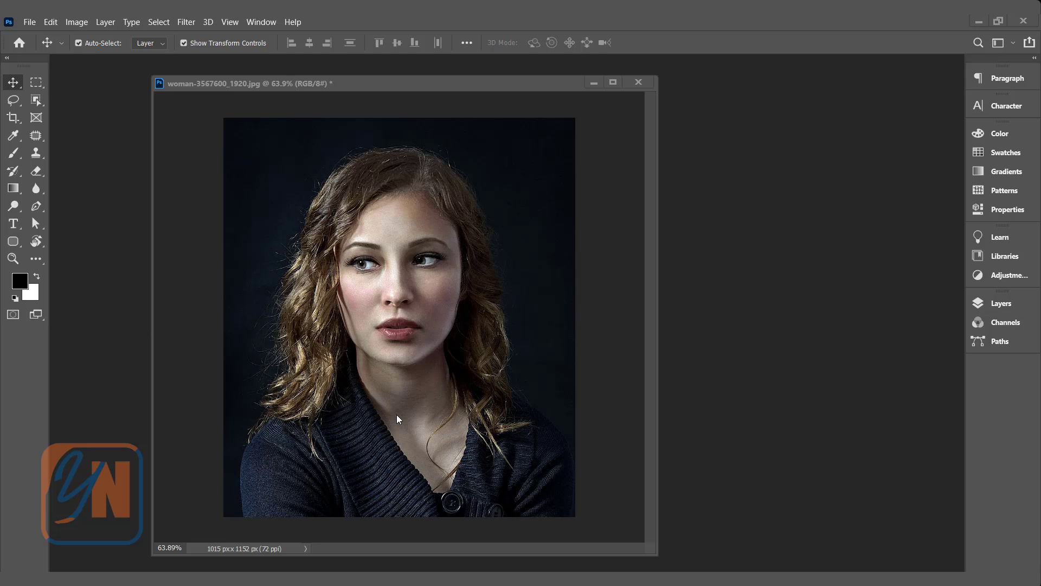
mouse_move(362, 393)
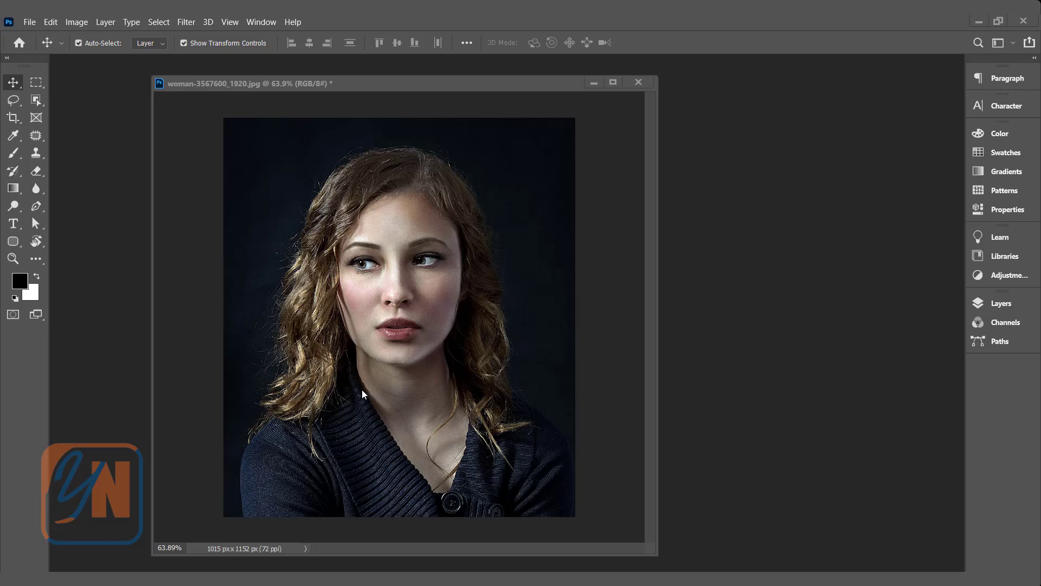
mouse_move(501, 372)
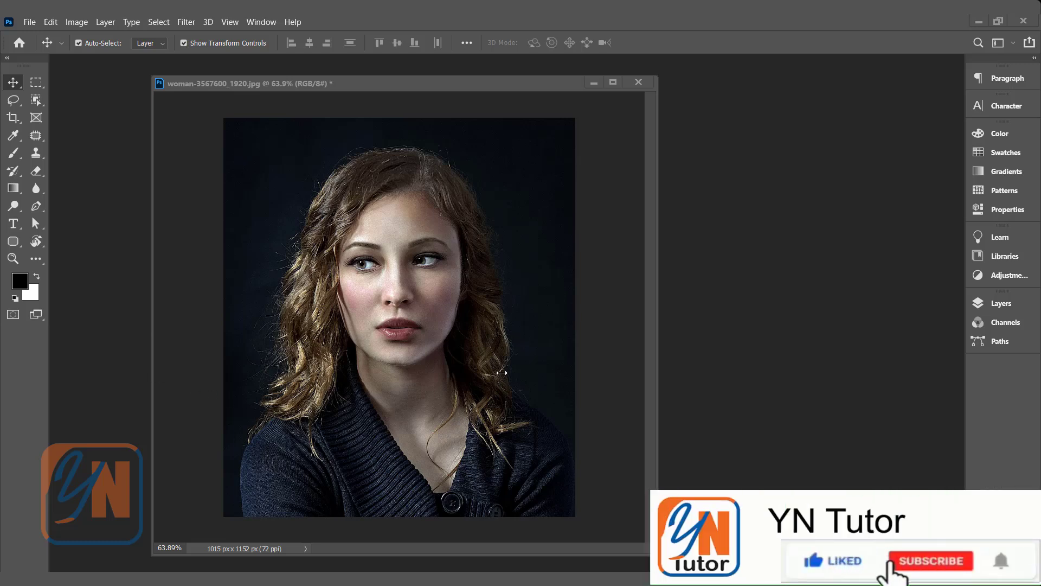
Add a solid red Color Fill 1 layer above the Background portrait via the Layers panel.
click(931, 561)
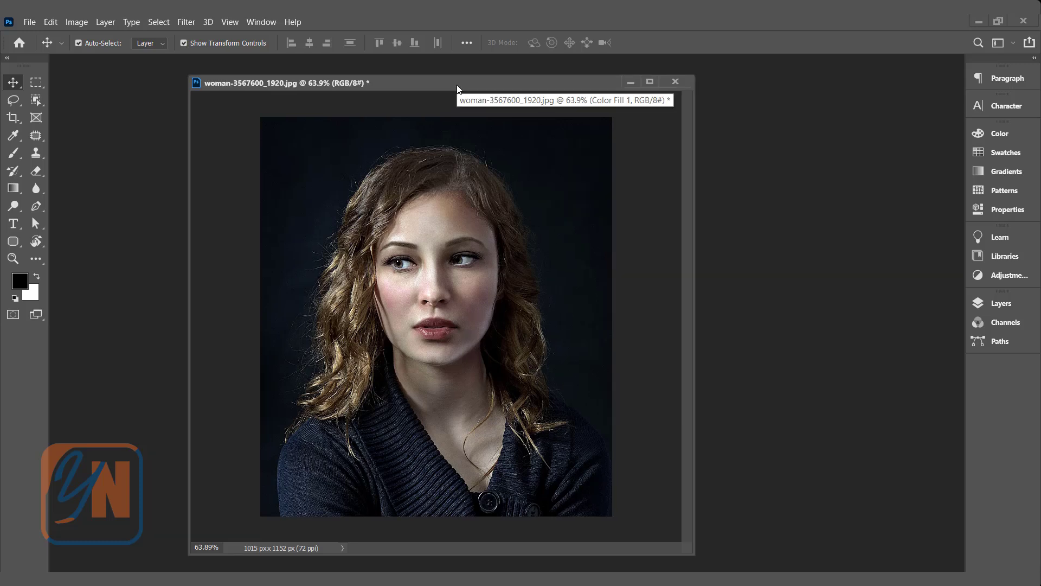
mouse_move(565, 124)
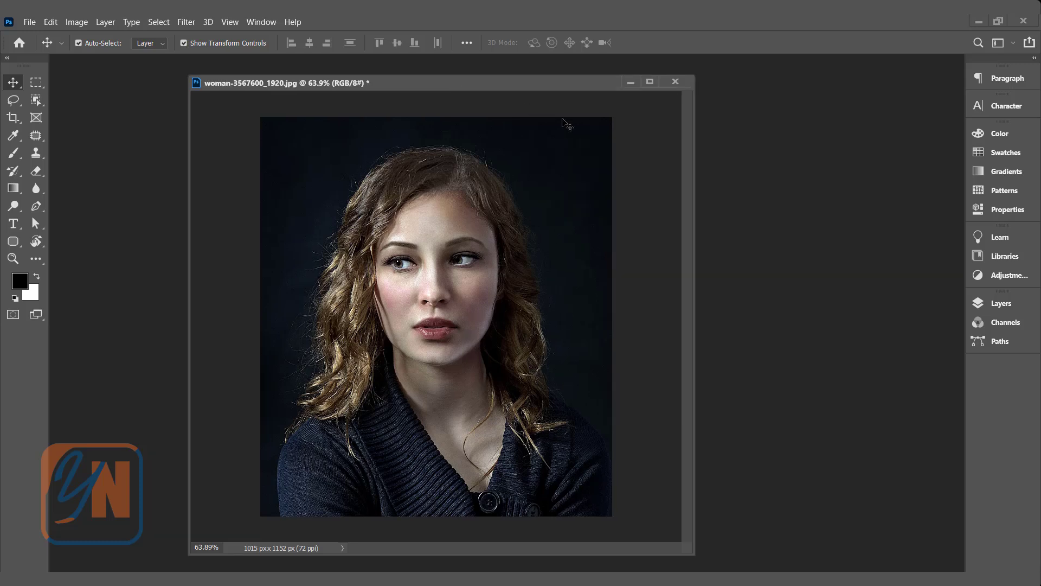
click(1001, 303)
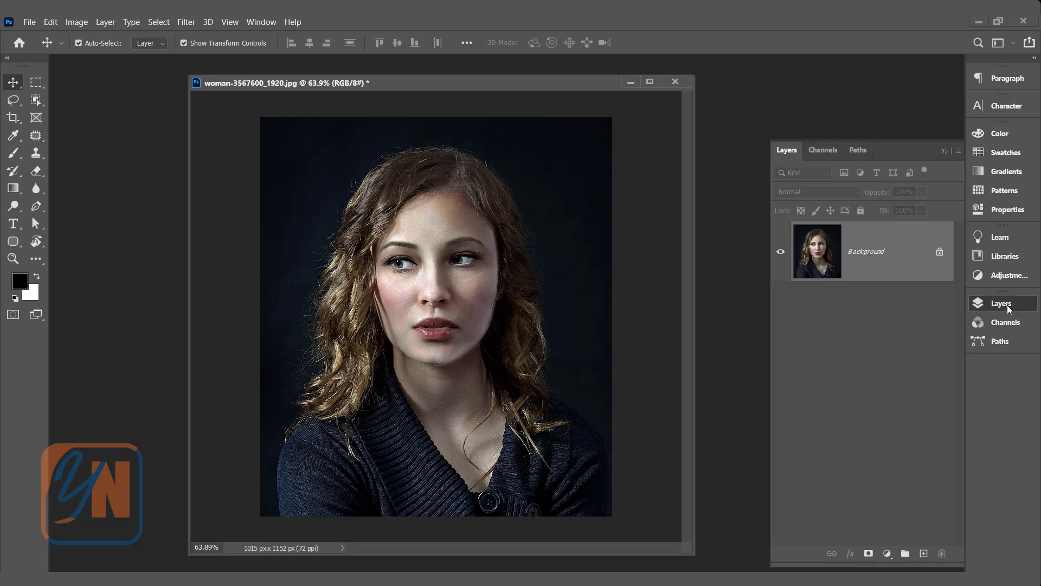
mouse_move(856, 251)
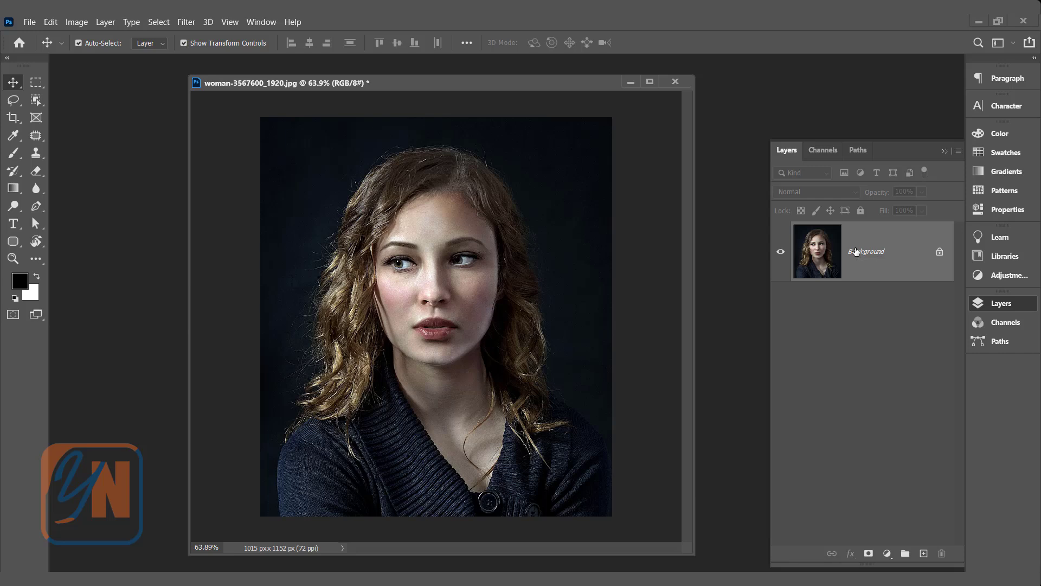
mouse_move(886, 553)
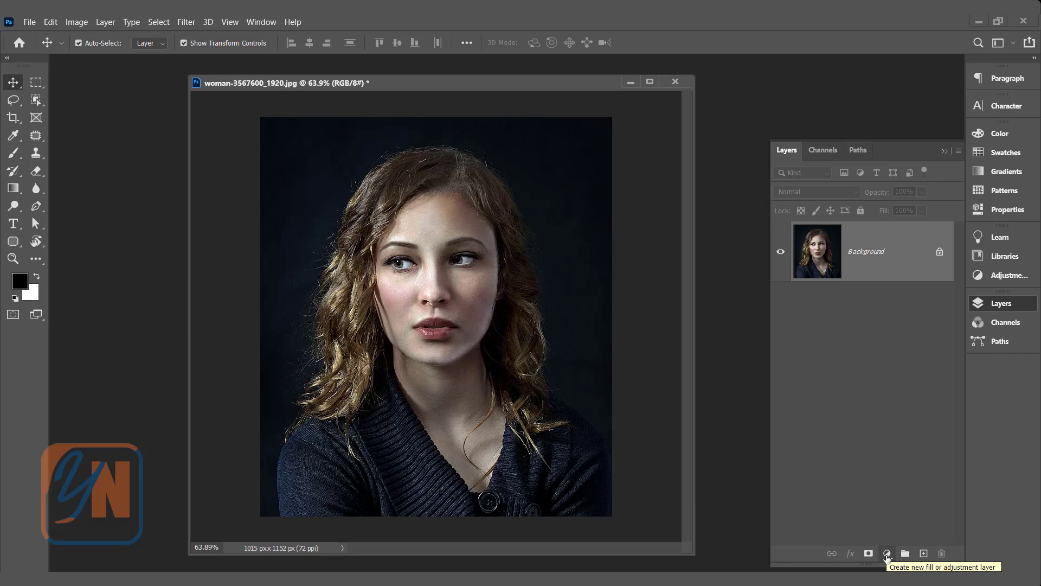
click(887, 553)
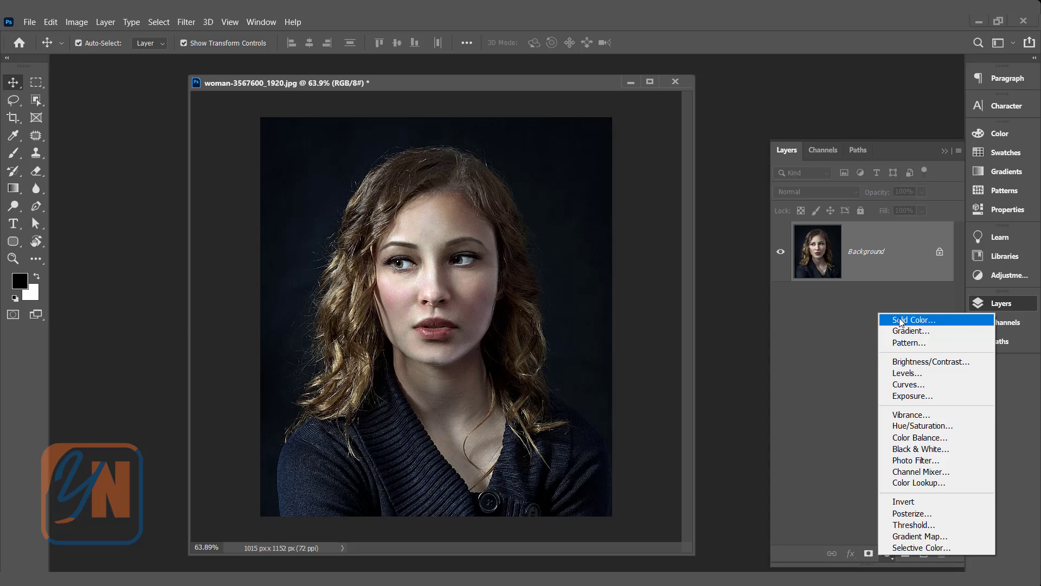
click(910, 319)
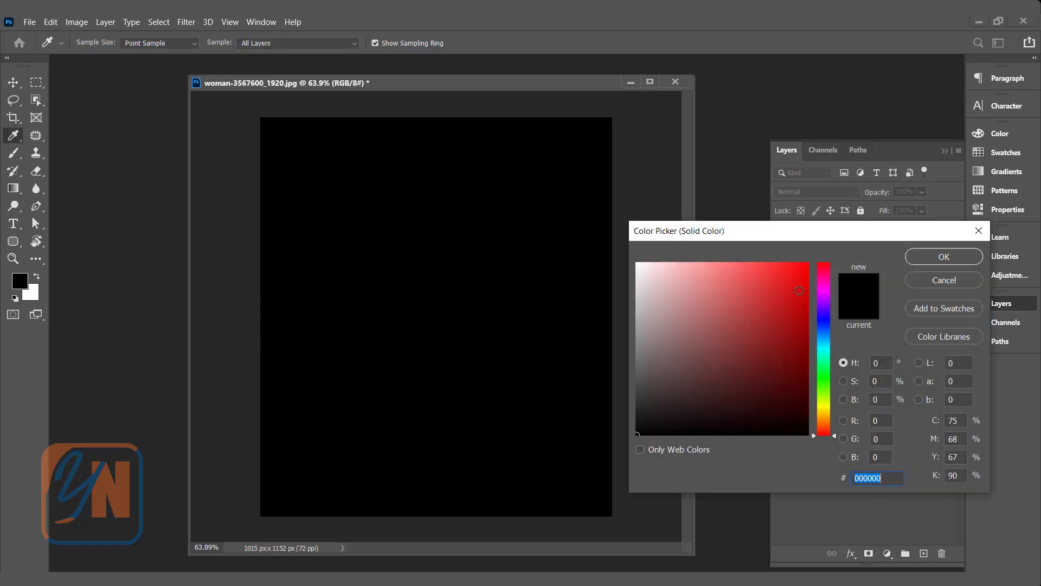
click(942, 256)
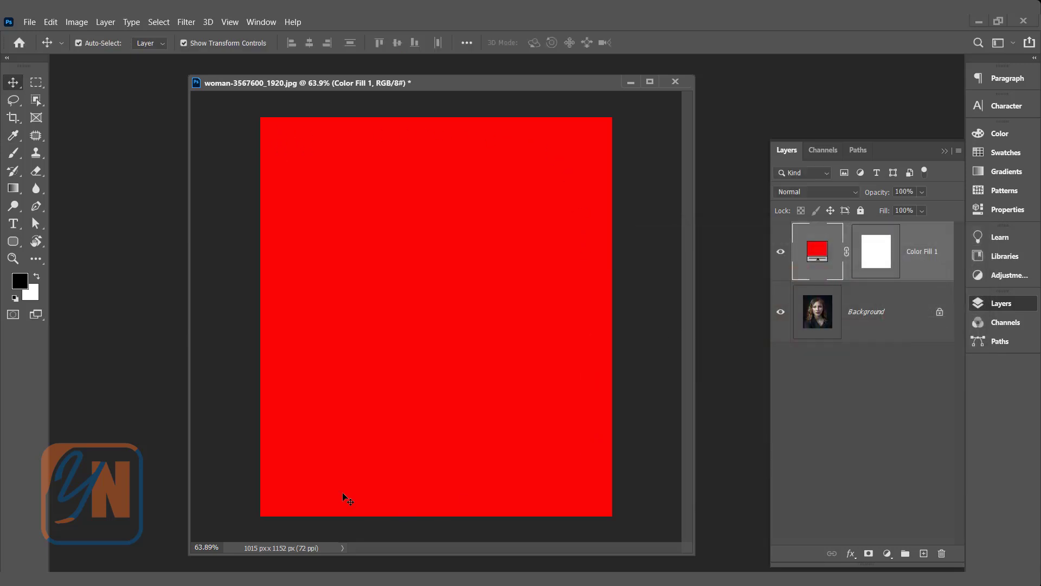
mouse_move(313, 157)
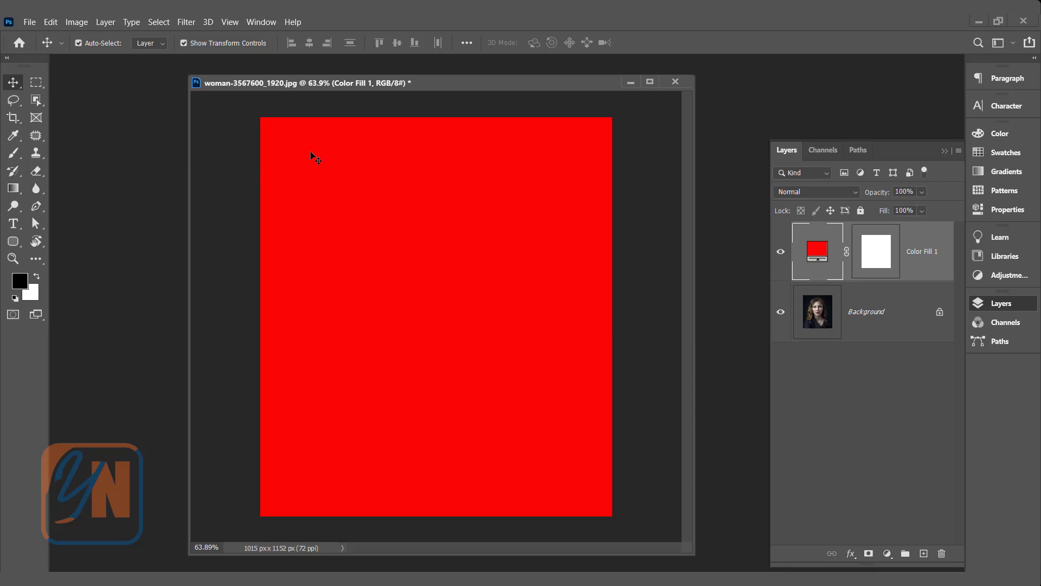
mouse_move(508, 244)
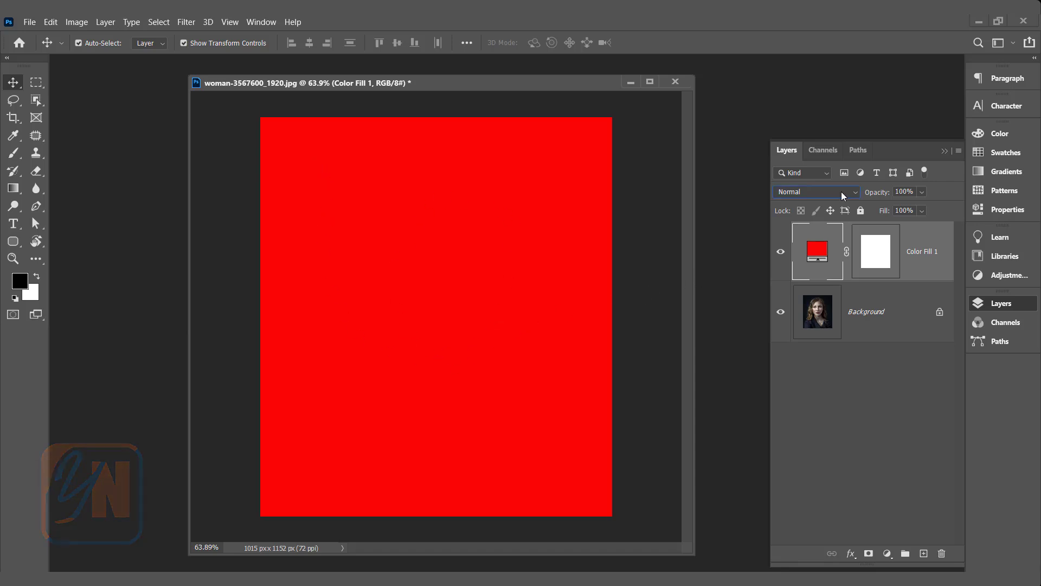
Set Color Fill 1's blend mode to Color so the portrait shows through the red tint.
click(815, 191)
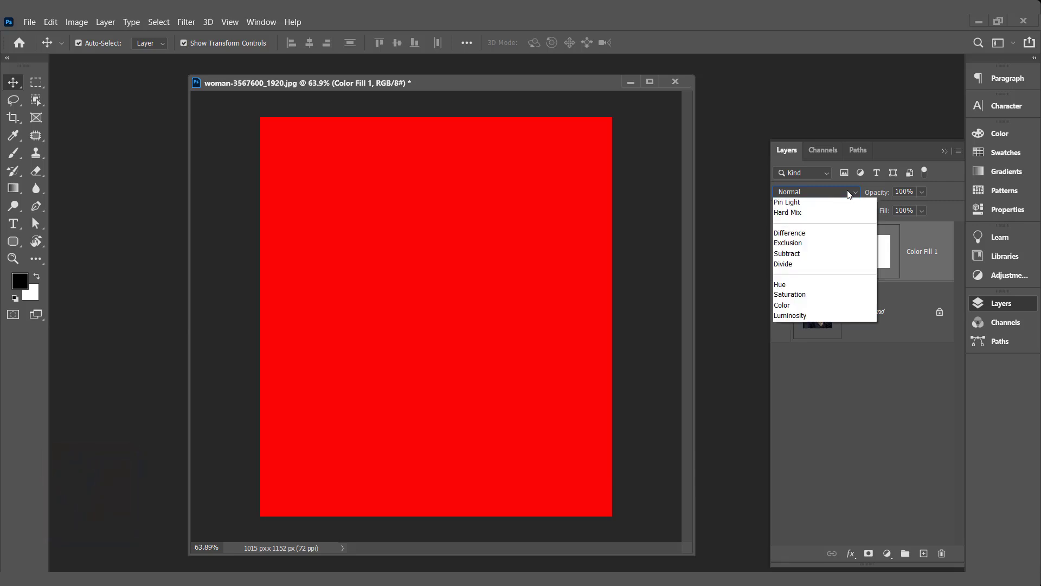
click(787, 460)
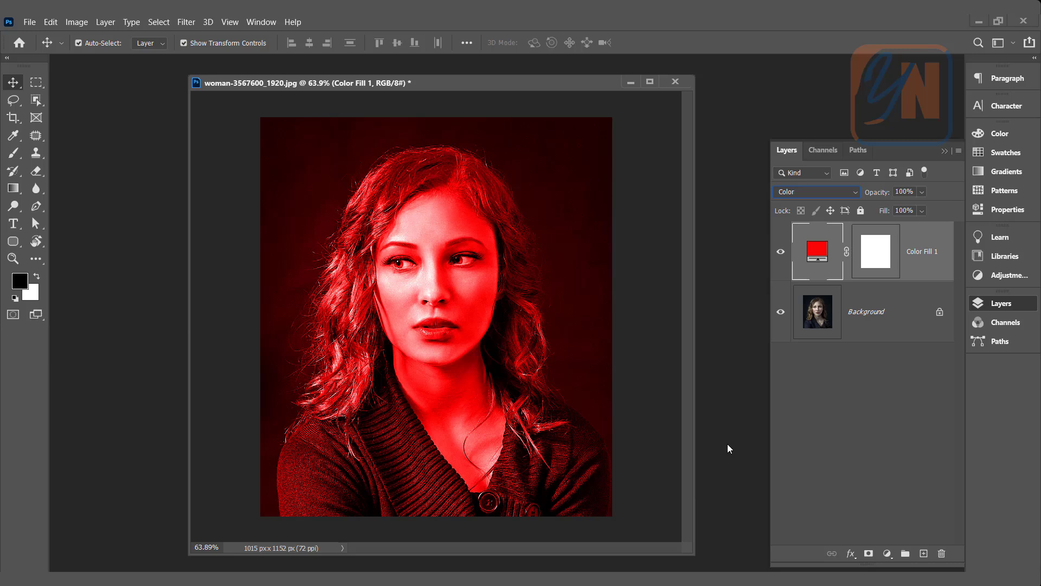
mouse_move(299, 241)
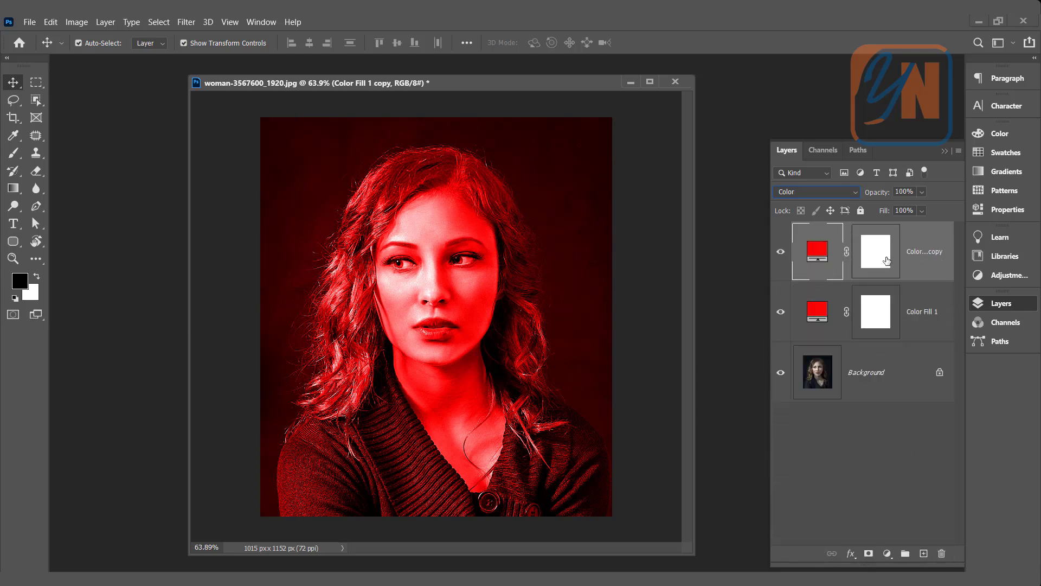
mouse_move(816, 256)
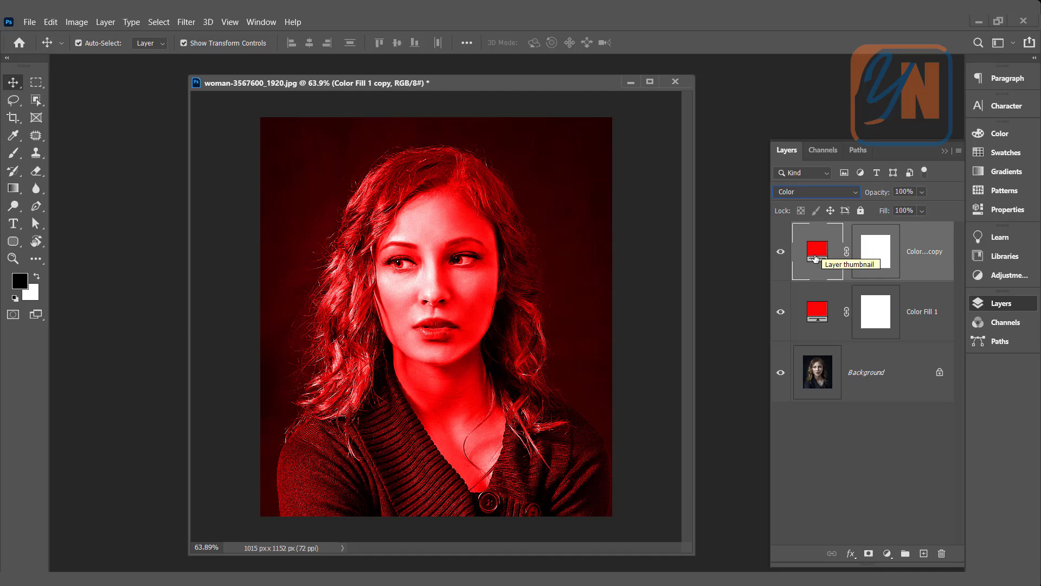
Recolour the duplicated fill layer, Color Fill 1 copy, to a deep blue.
double_click(816, 251)
text(030cb0)
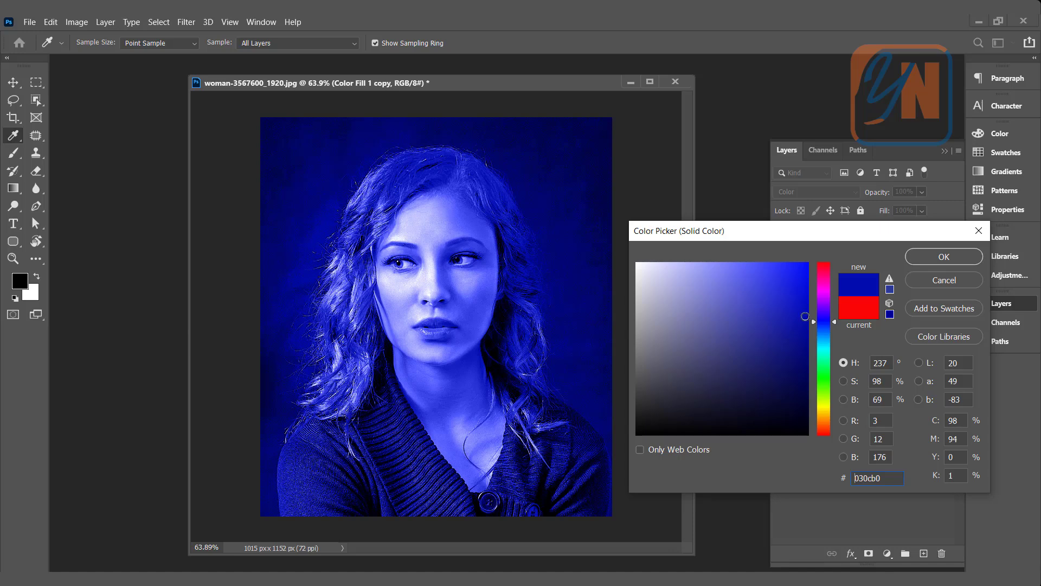
click(942, 256)
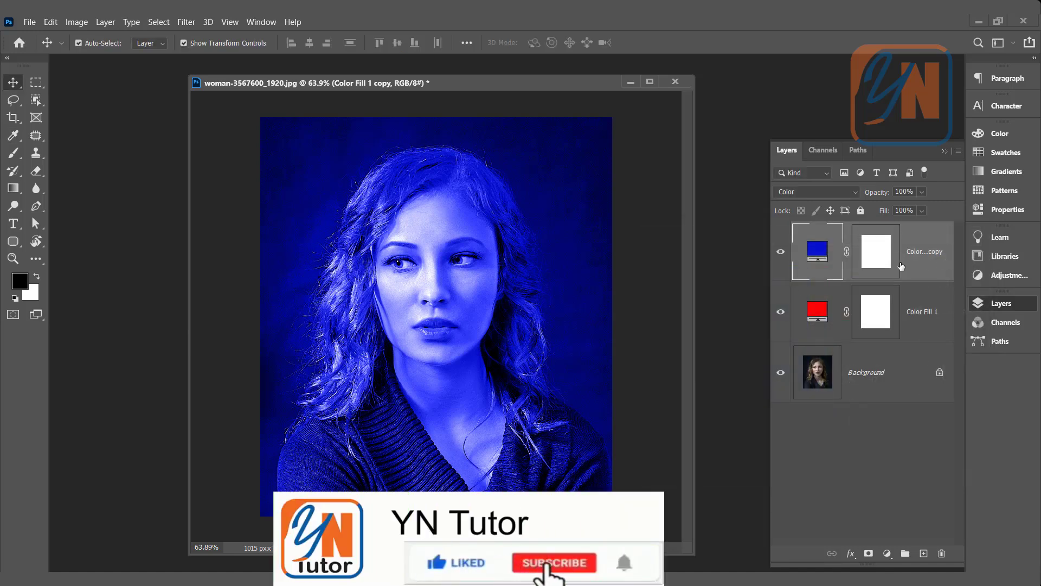
click(553, 563)
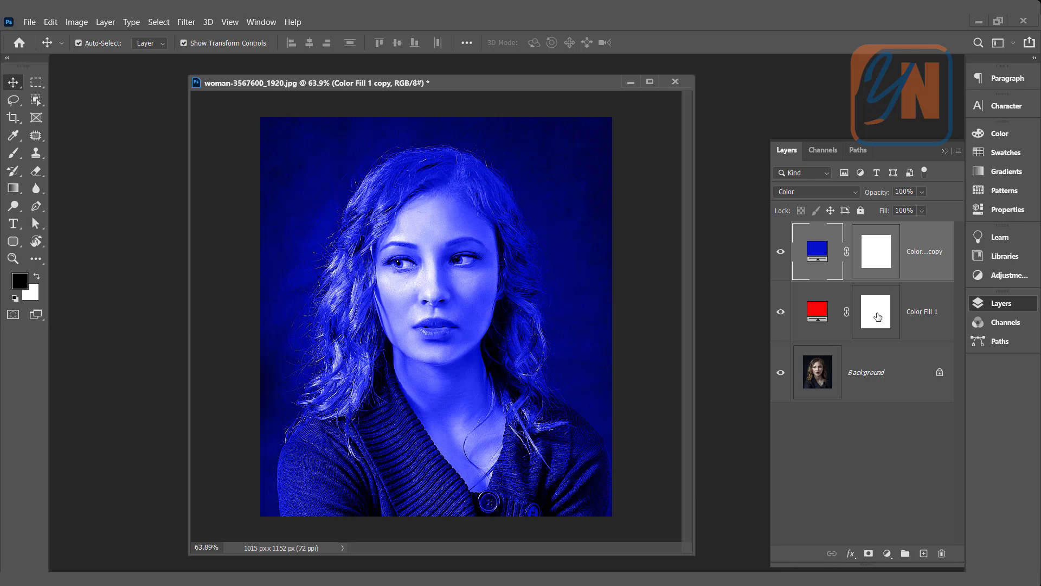
Paint black at 80% brush opacity on the blue layer's mask over the right half.
click(875, 250)
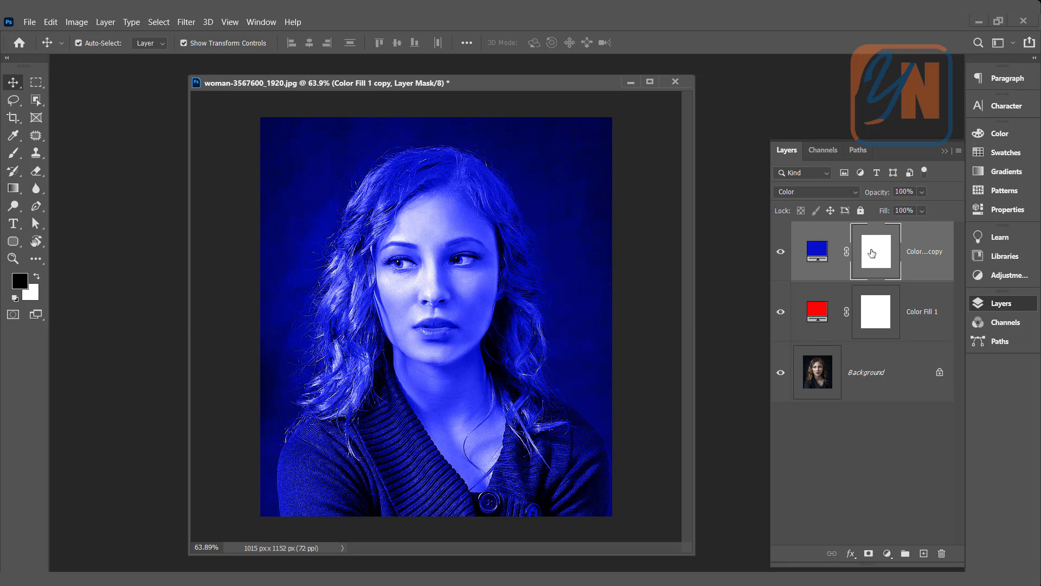
mouse_move(875, 258)
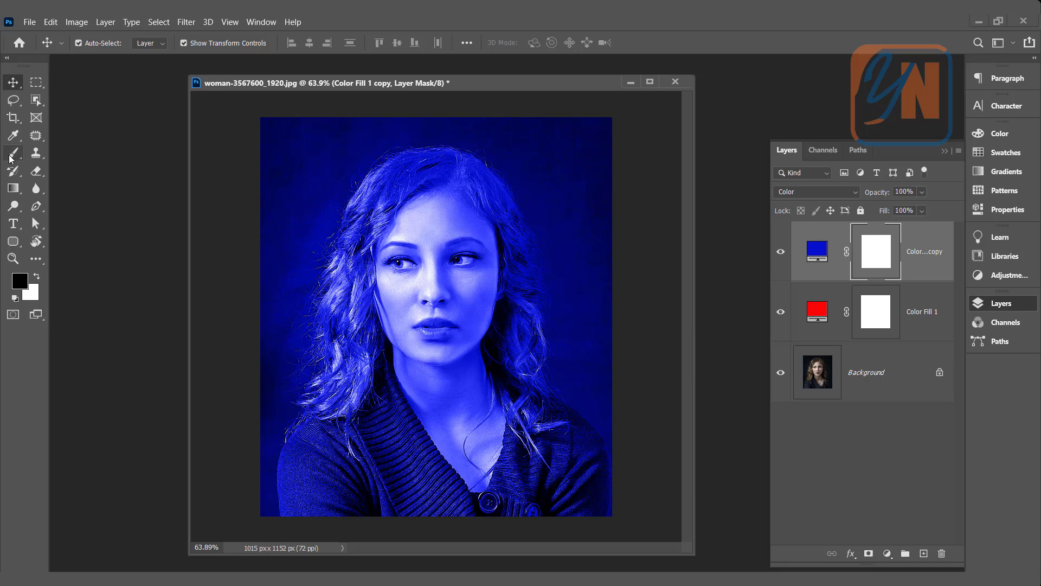
click(13, 153)
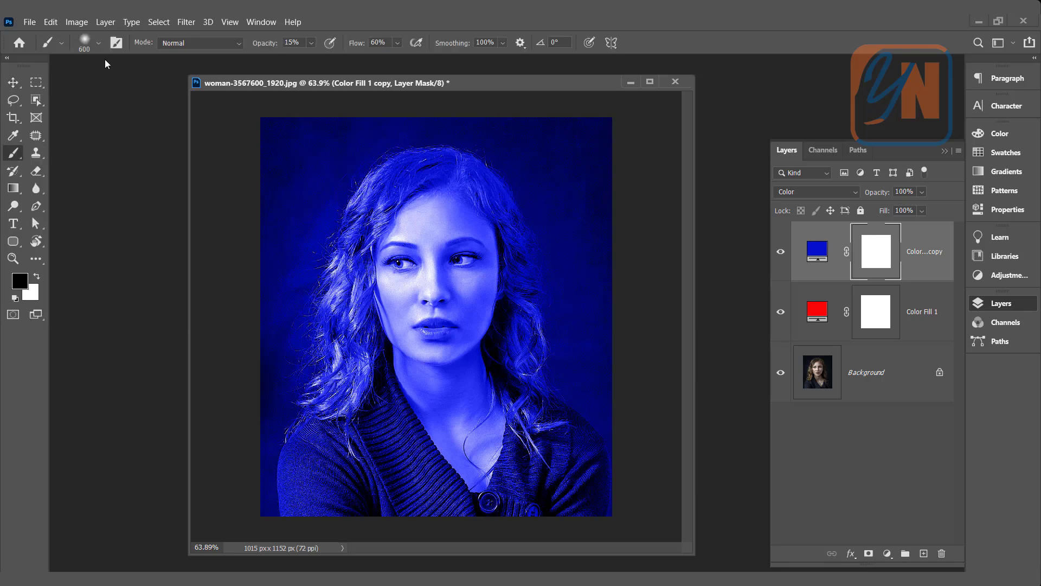
click(97, 42)
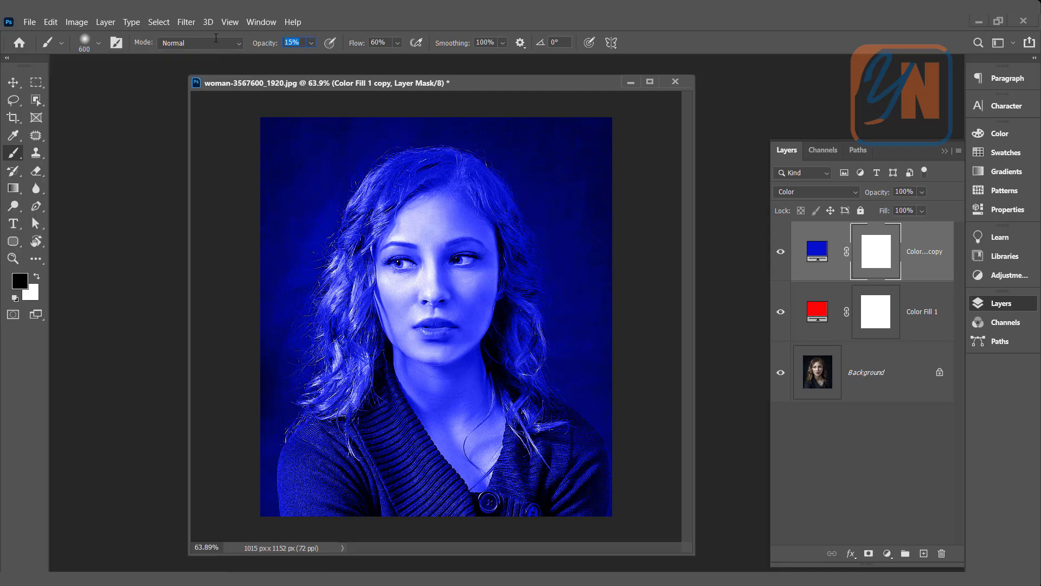
text(80)
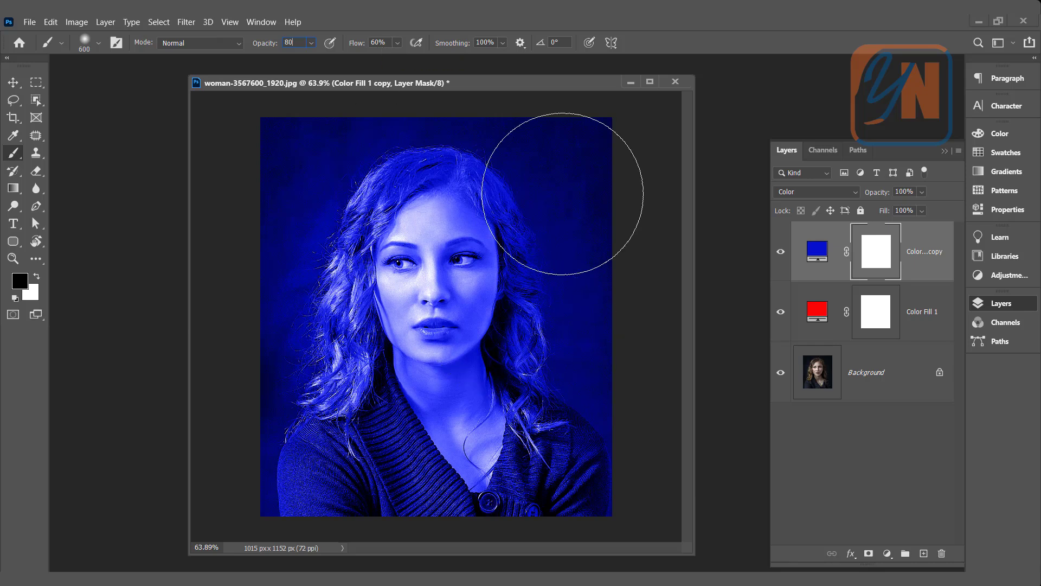
mouse_move(550, 173)
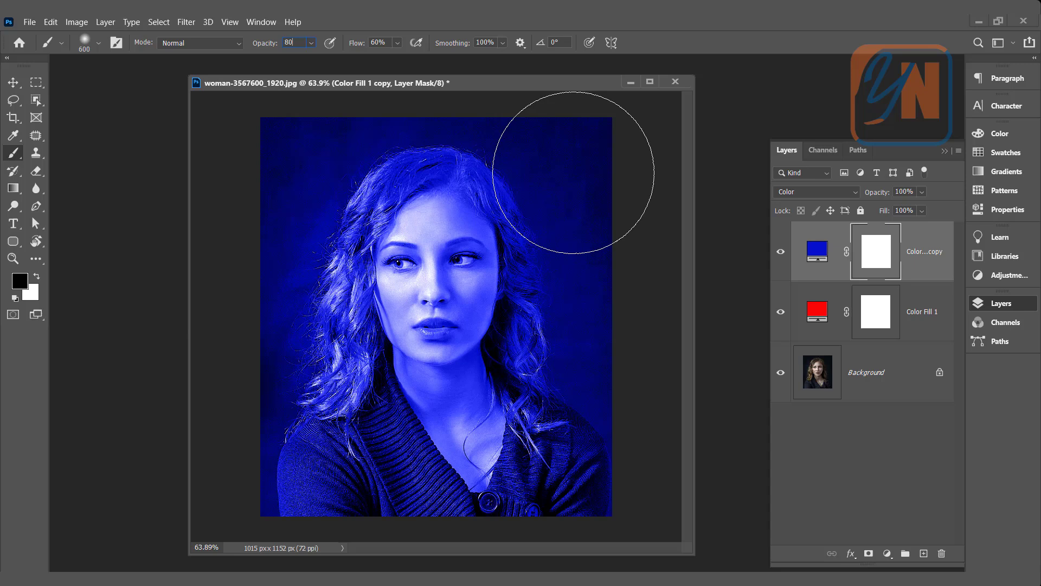
drag(551, 172, 501, 150)
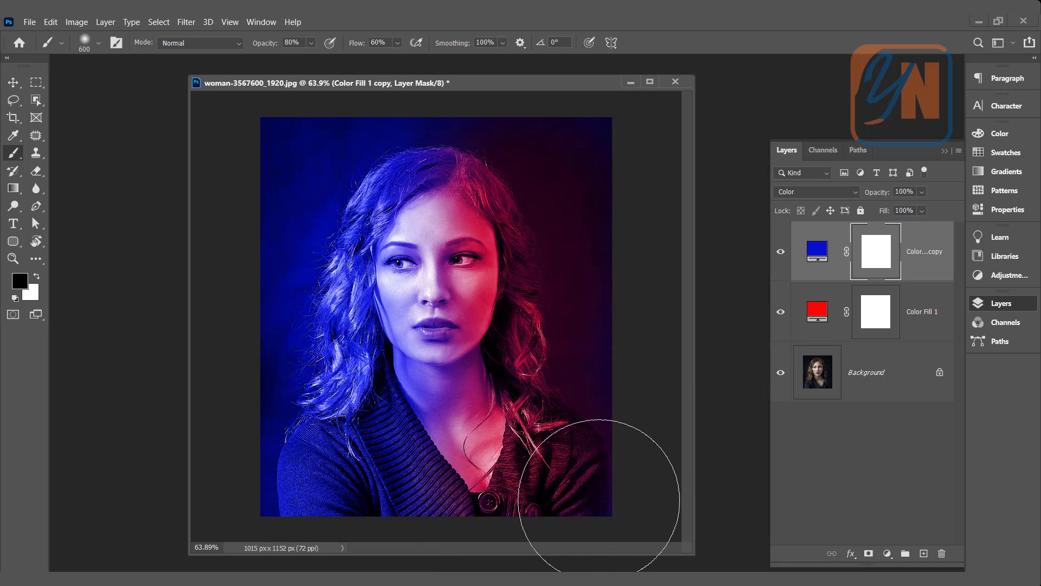
mouse_move(610, 398)
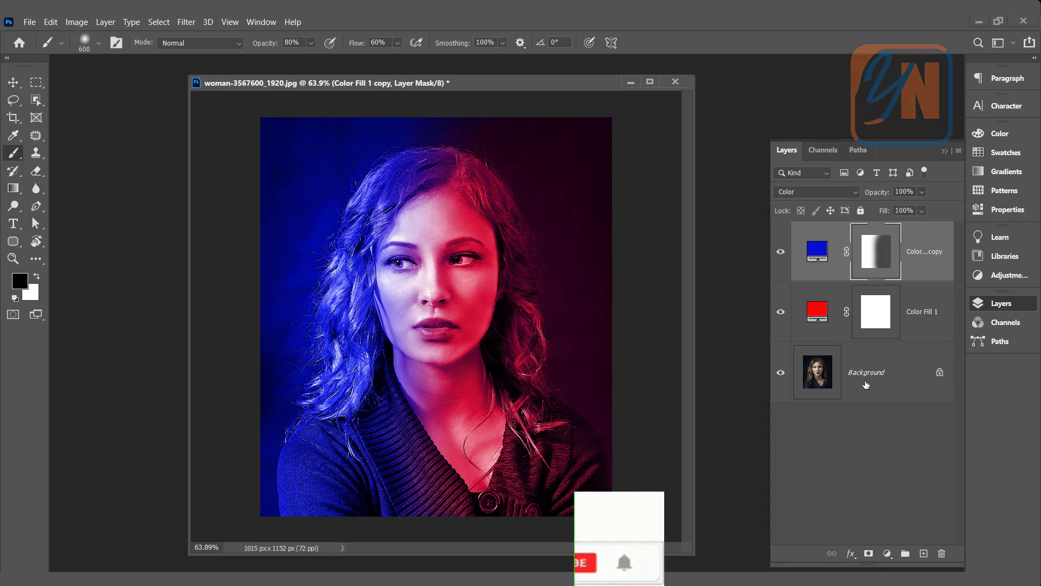
Apply Levels 0, 0.87, 232 to the Background layer to boost contrast.
click(863, 372)
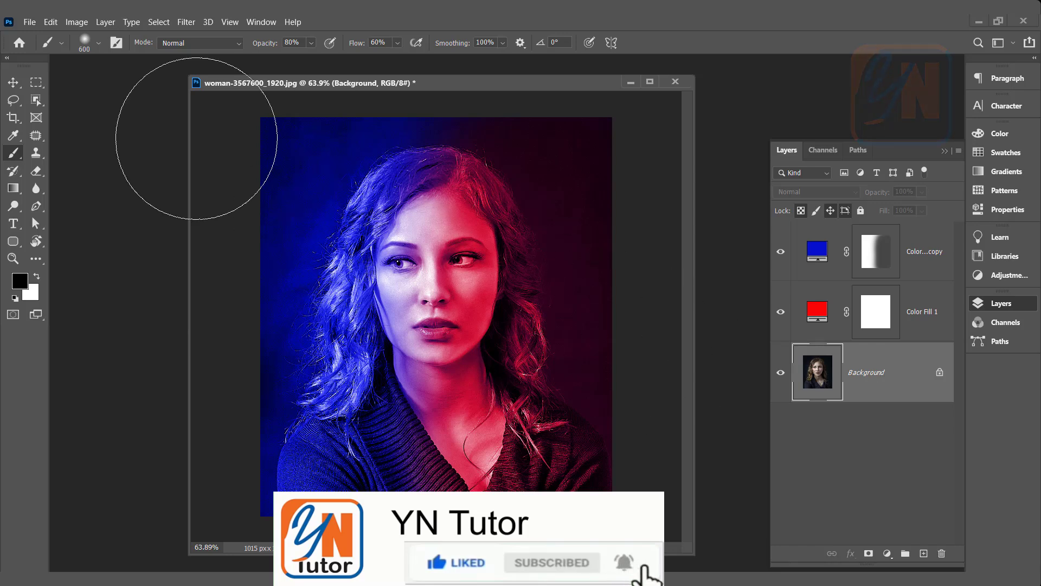
click(76, 22)
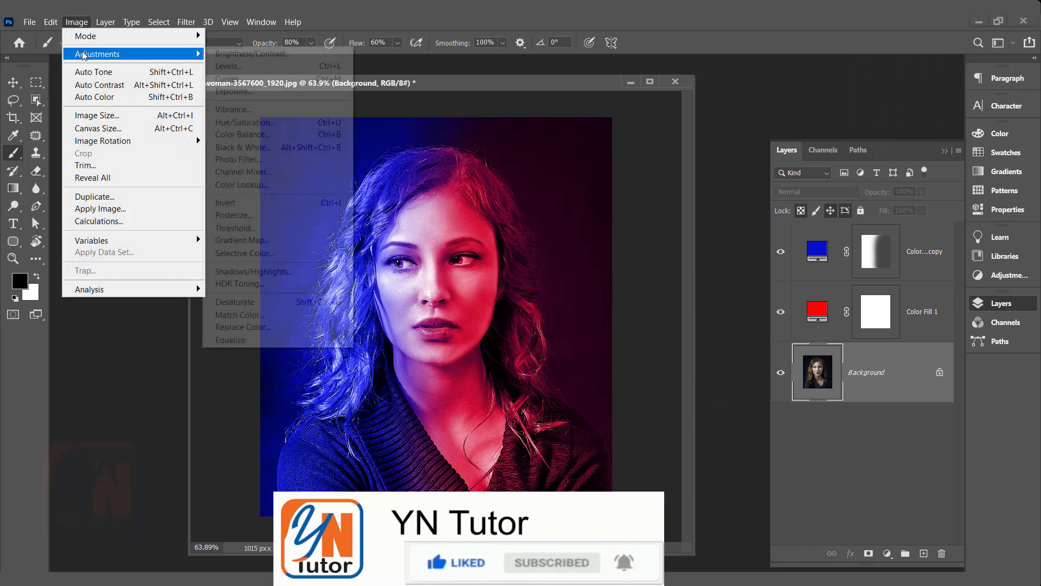
click(227, 66)
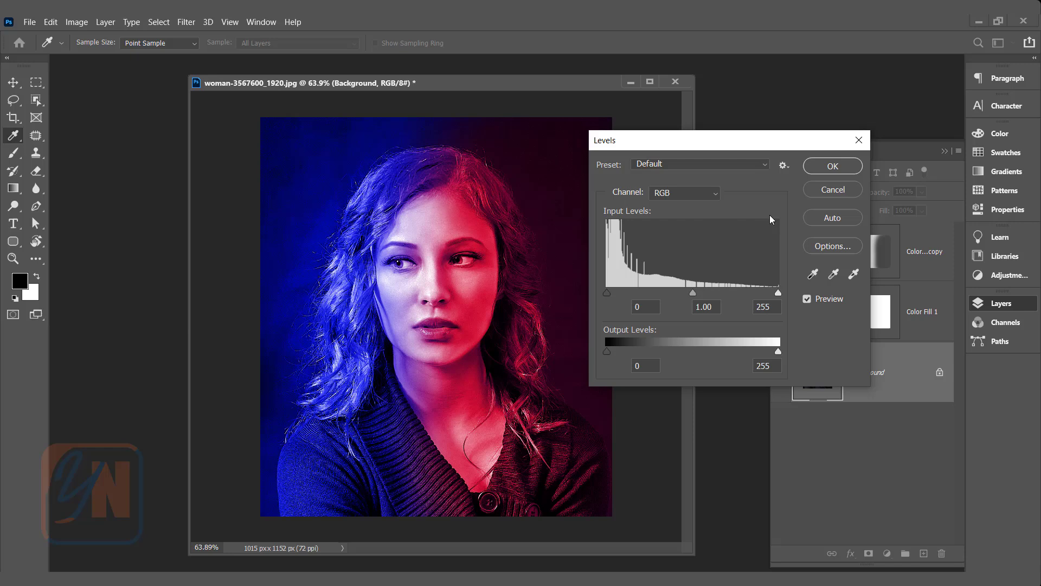
drag(778, 291, 763, 292)
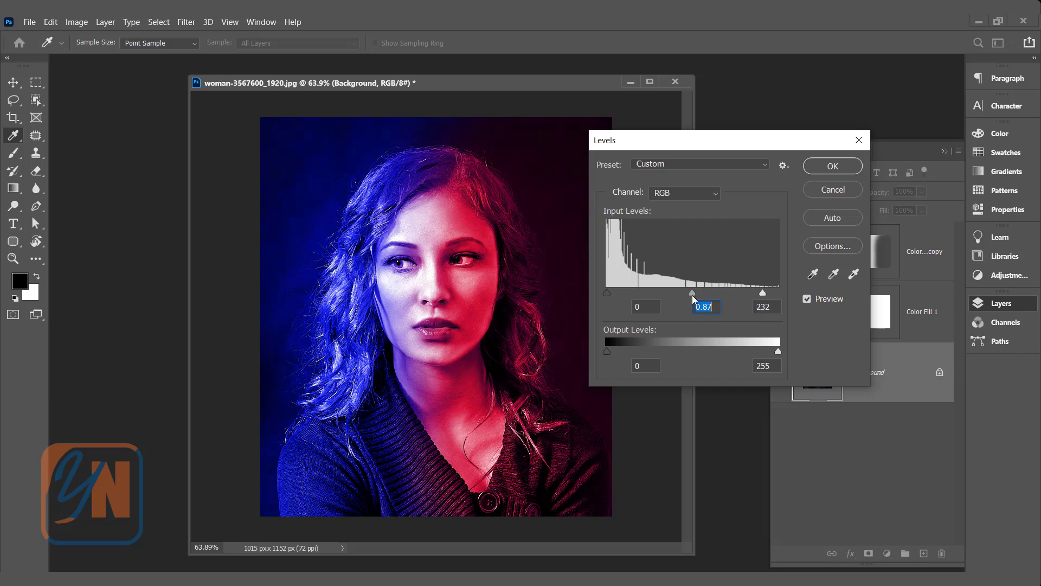
click(832, 165)
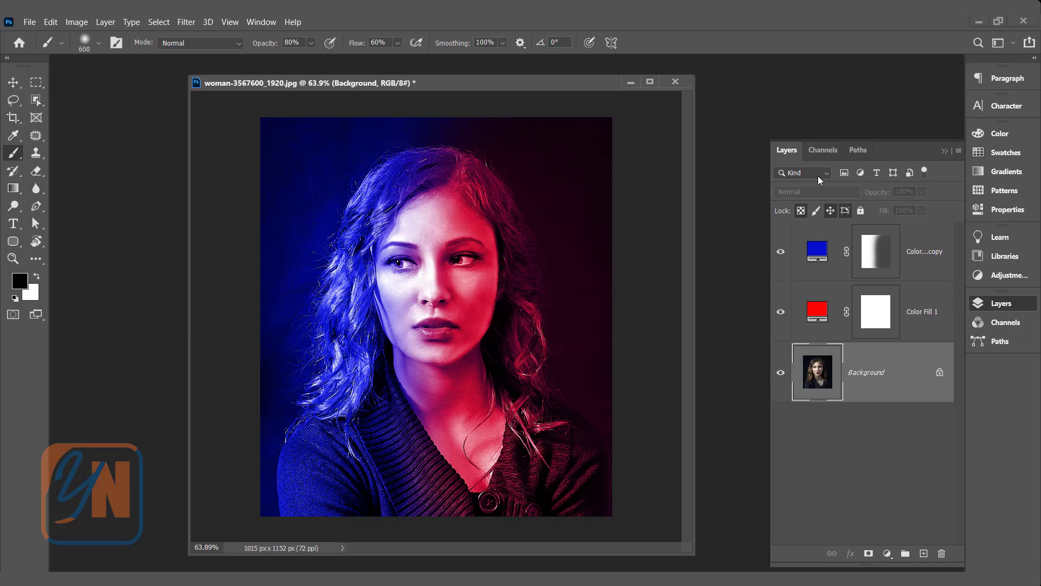
mouse_move(299, 438)
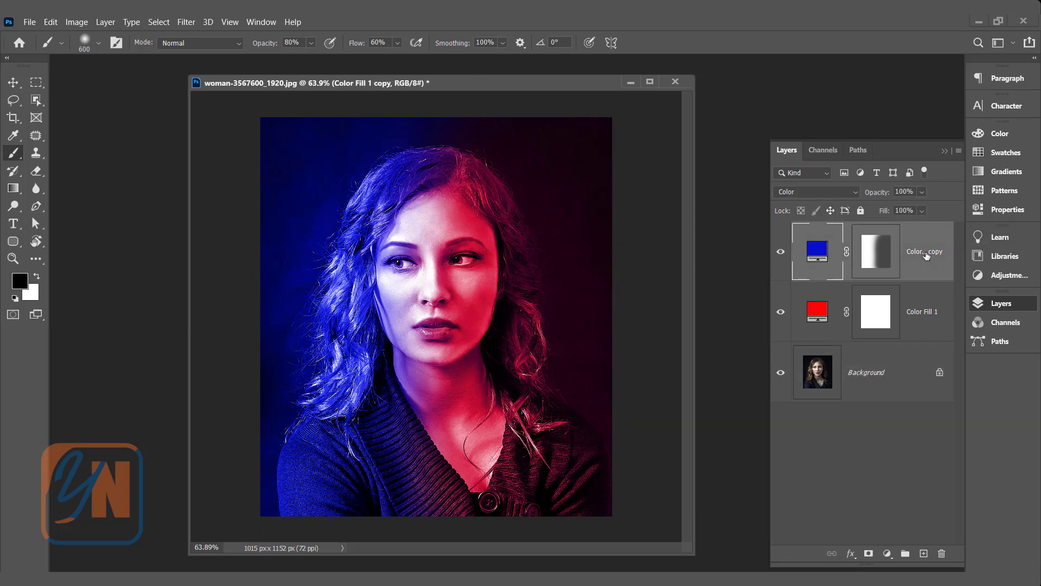
Lower the colour fill layer's opacity to about 86% to soften the tint.
click(920, 209)
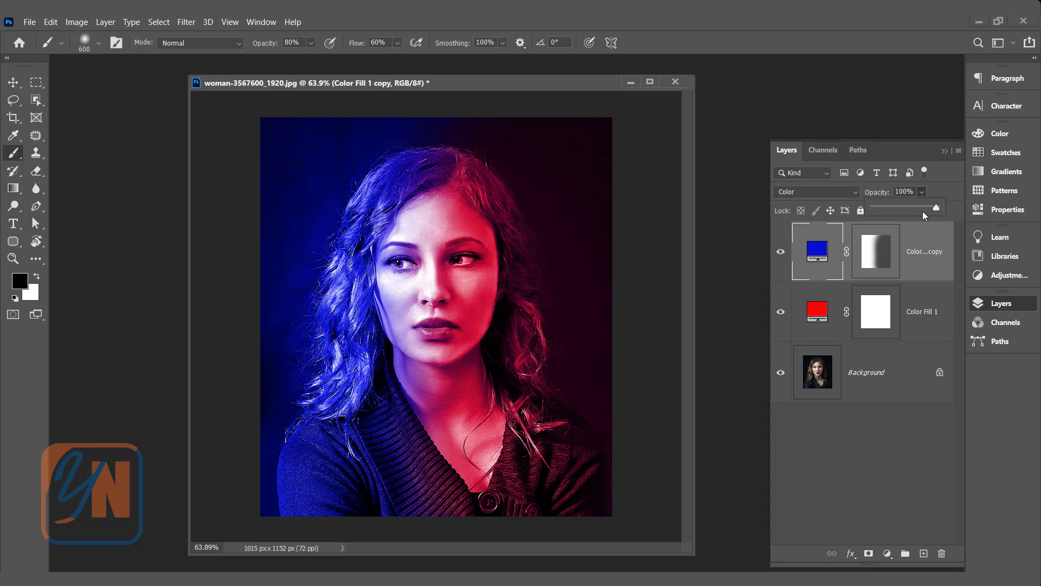
drag(936, 208, 926, 209)
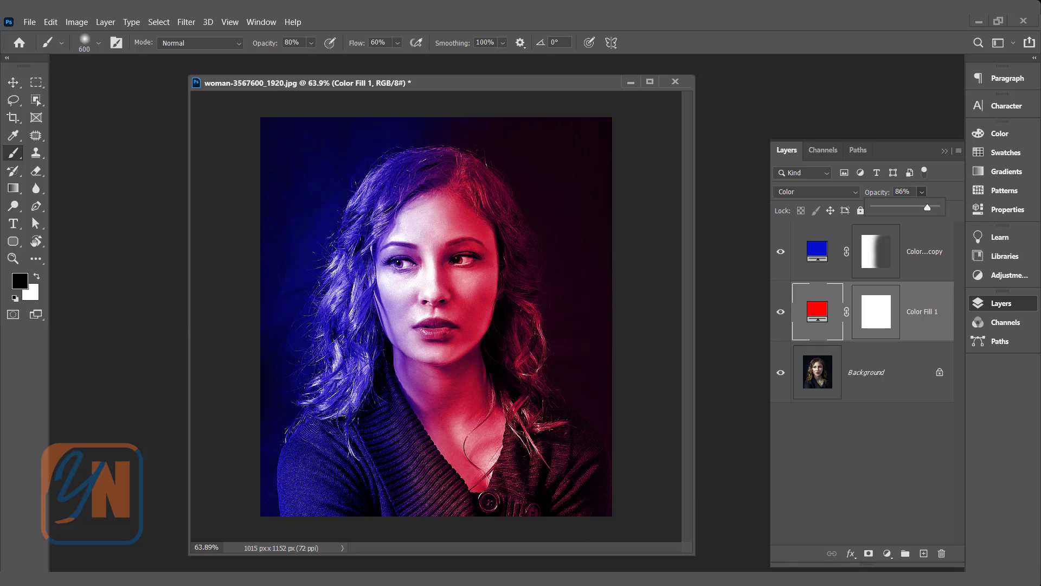
mouse_move(838, 321)
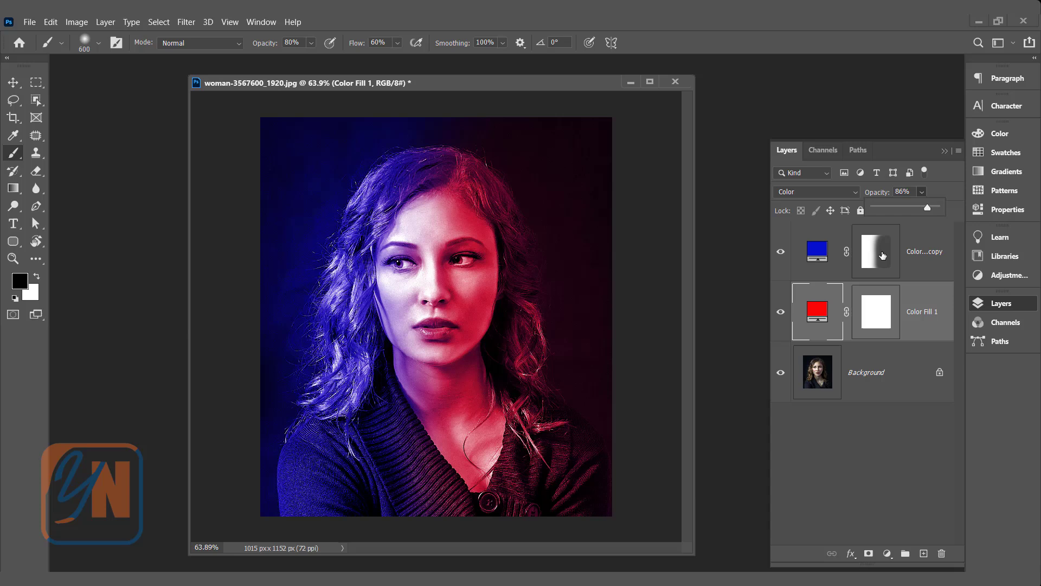
mouse_move(876, 298)
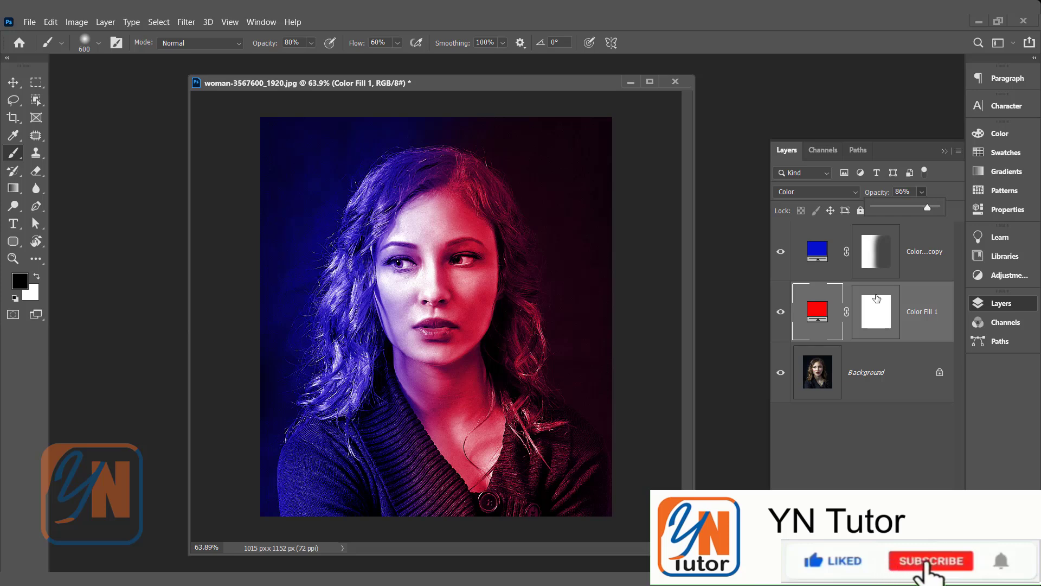
click(929, 561)
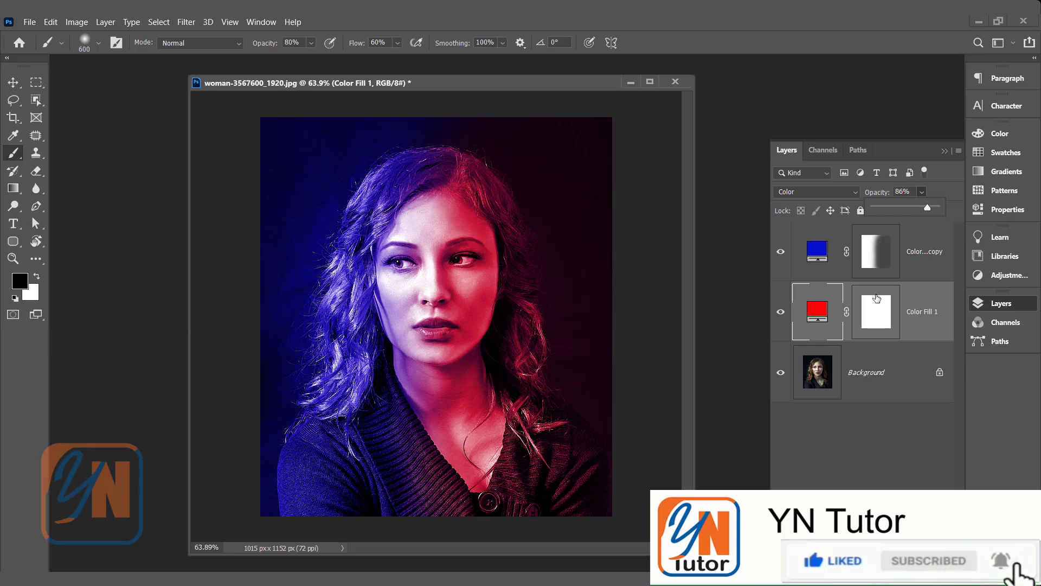